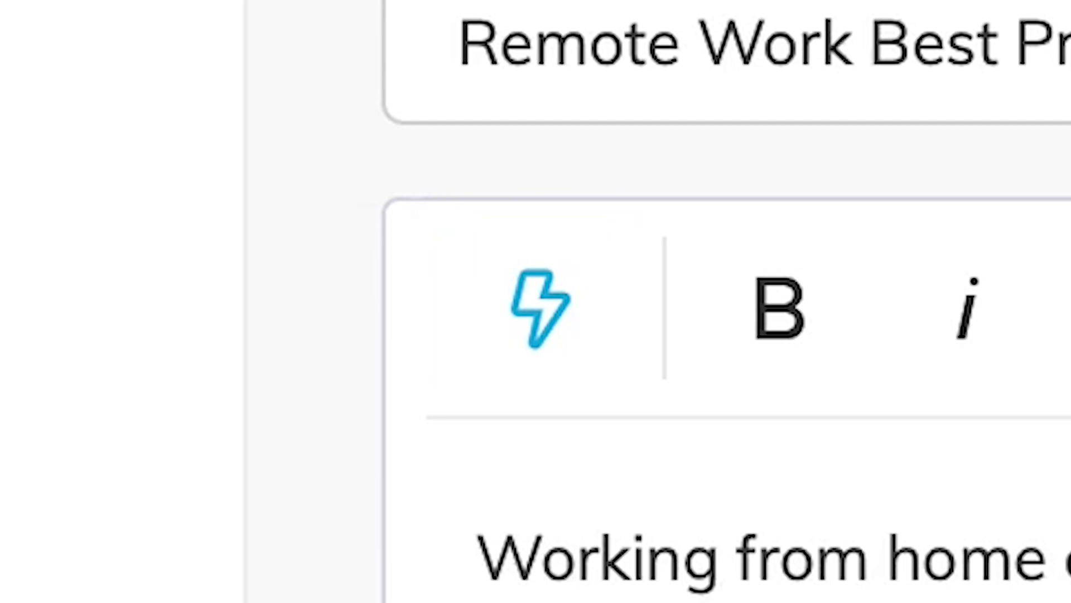
pyautogui.moveTo(505, 277)
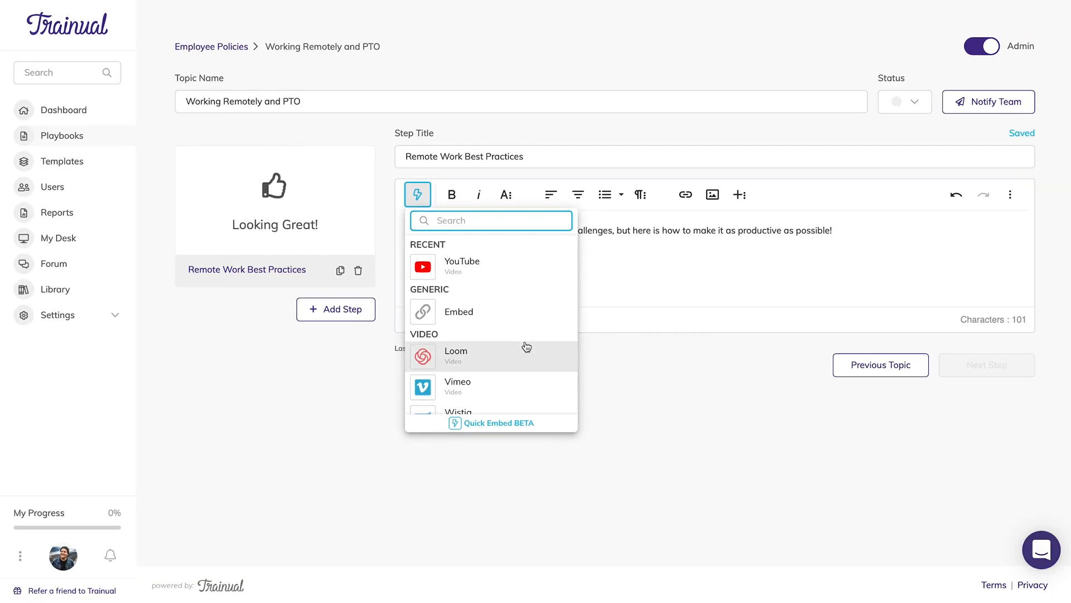
# Paste the Loom recording URL into the Quick Embed field and embed it in the step
pyautogui.scroll(-3)
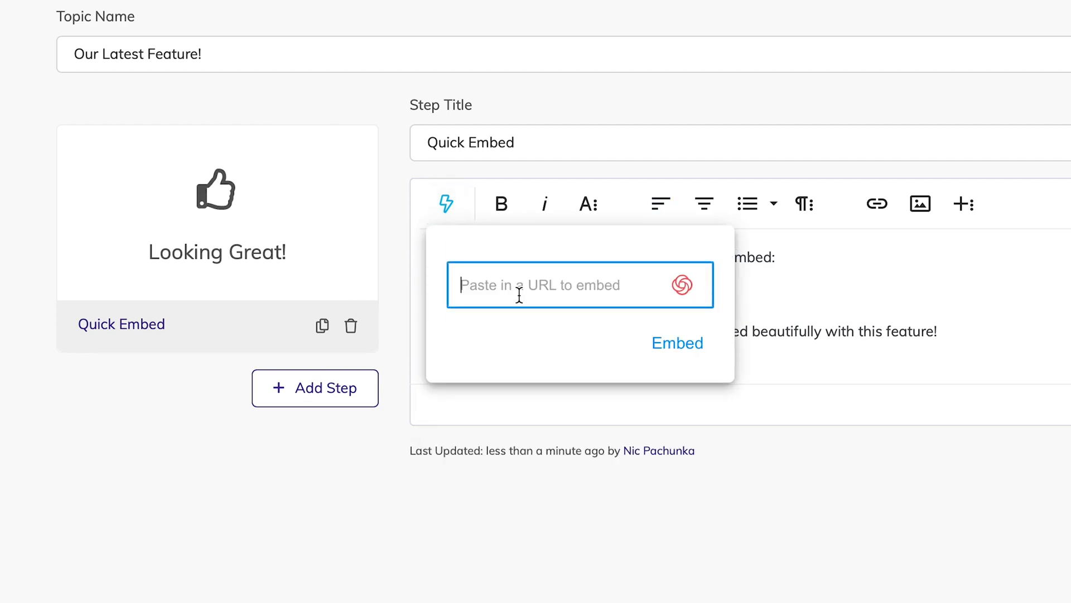
pyautogui.click(676, 343)
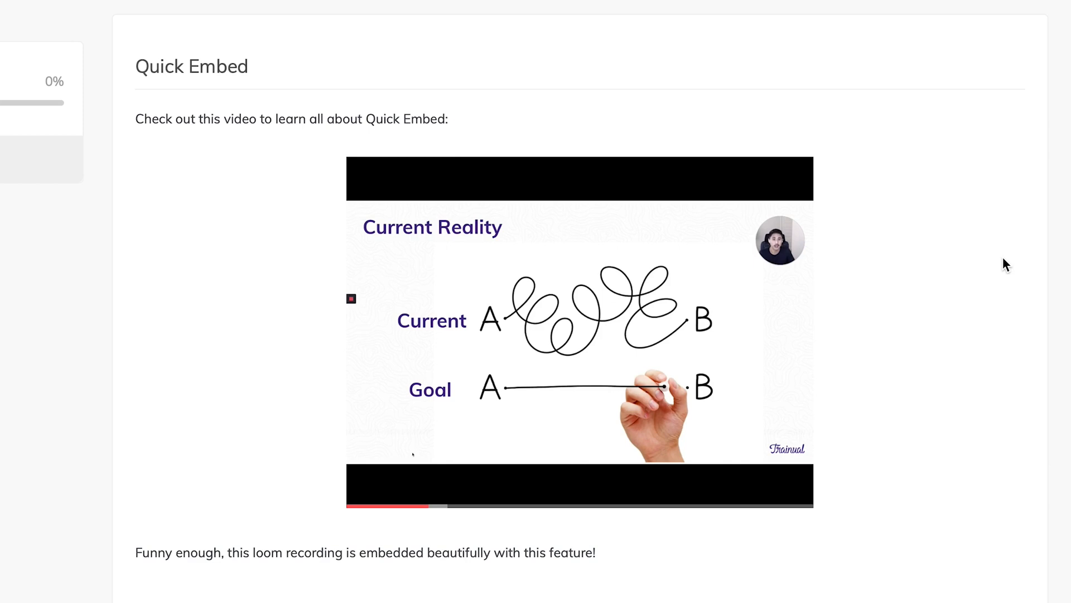
pyautogui.click(968, 179)
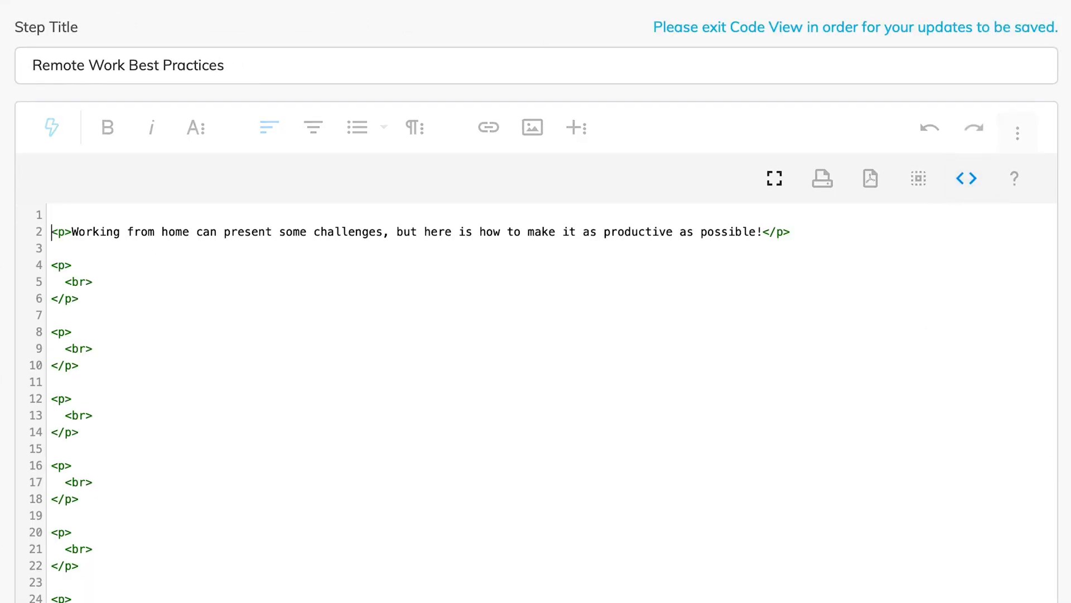
# Add the YouTube iframe embed code (560x315, video L8aRN2HgW7U) to the step's HTML source
pyautogui.write('<iframe width="560" height="315" src="https://www.youtube.com/embed/L8aRN2HgW7U" frameborder="0" allowfullscreen=""></iframe>')
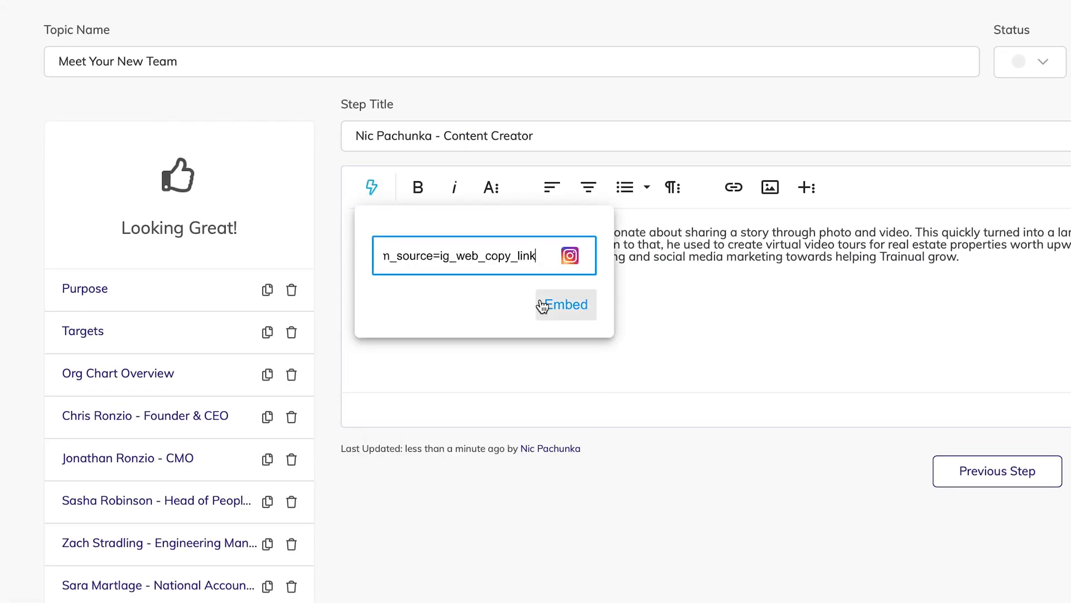
# Embed the pasted Instagram post link in the Nic Pachunka - Content Creator step
pyautogui.click(564, 304)
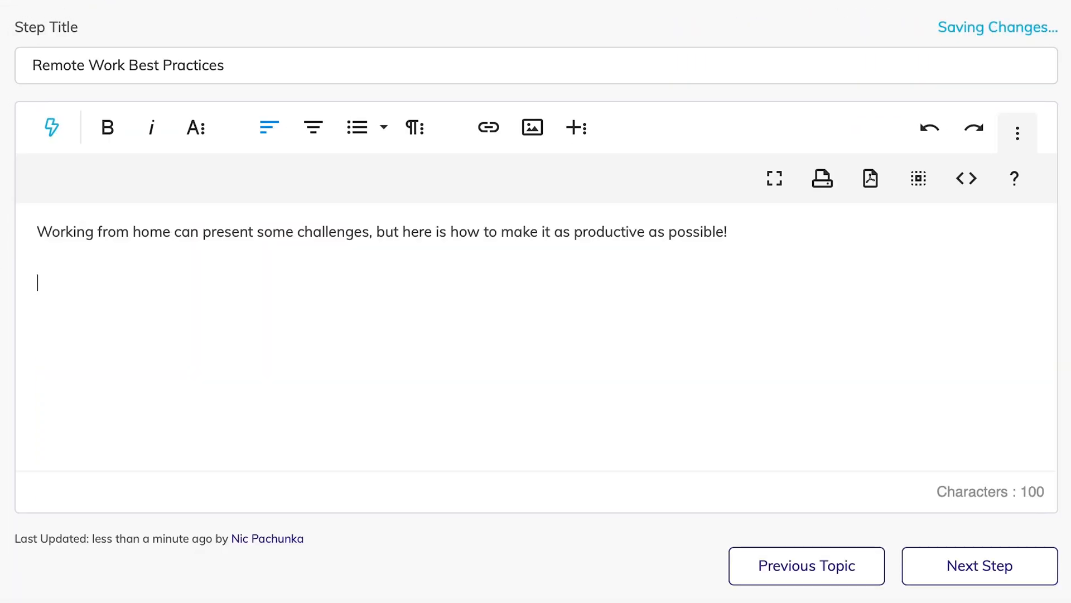
# Switch Remote Work Best Practices to HTML Code View with the cursor at line 1
pyautogui.click(966, 178)
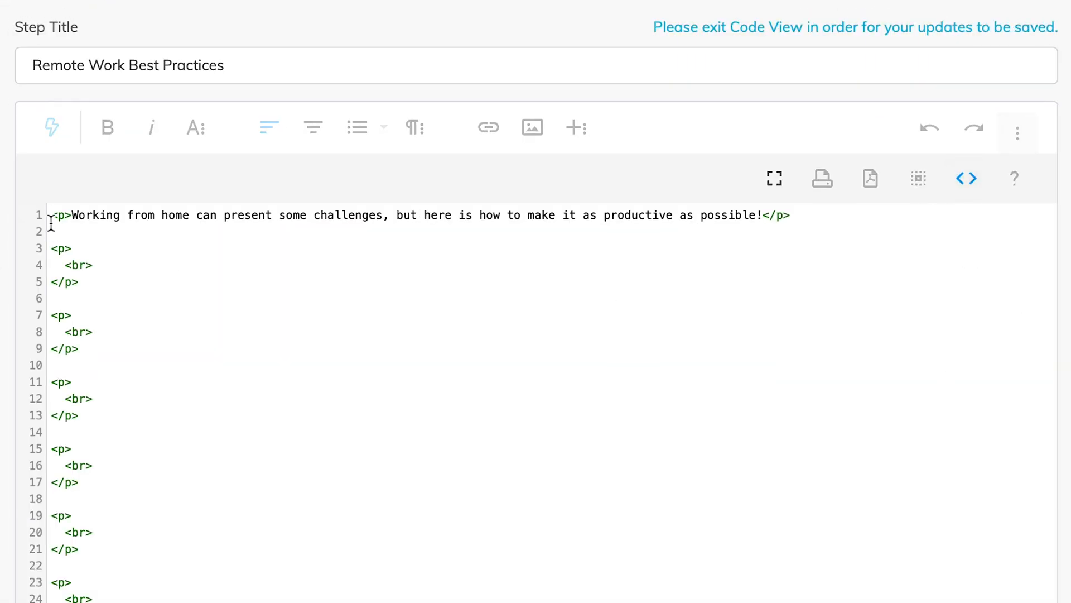
pyautogui.click(966, 179)
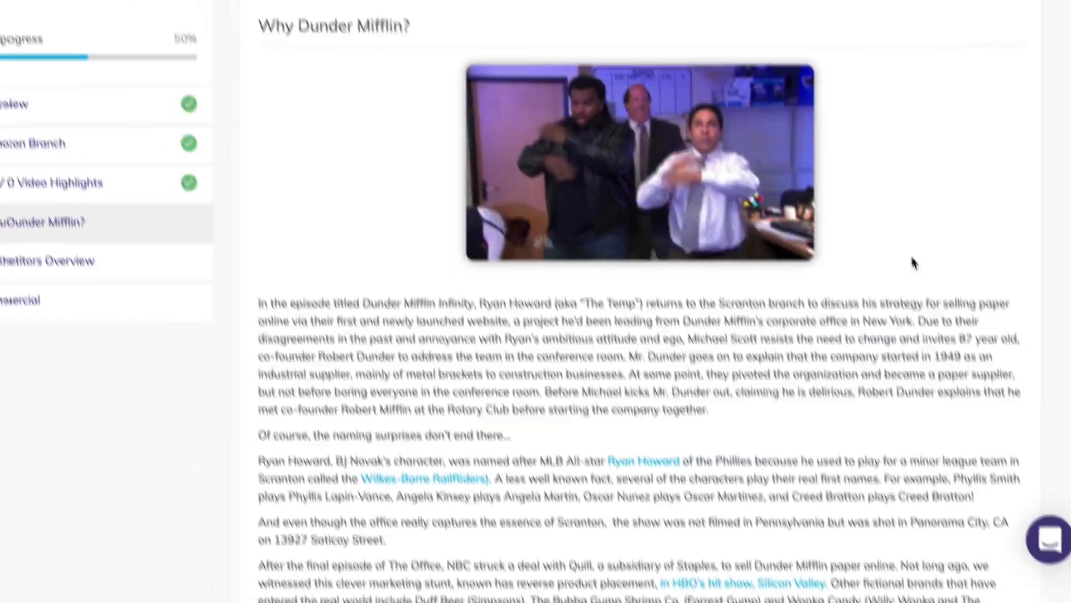
# Review the published Why Dunder Mifflin? step's embedded clip and article text
pyautogui.scroll(3)
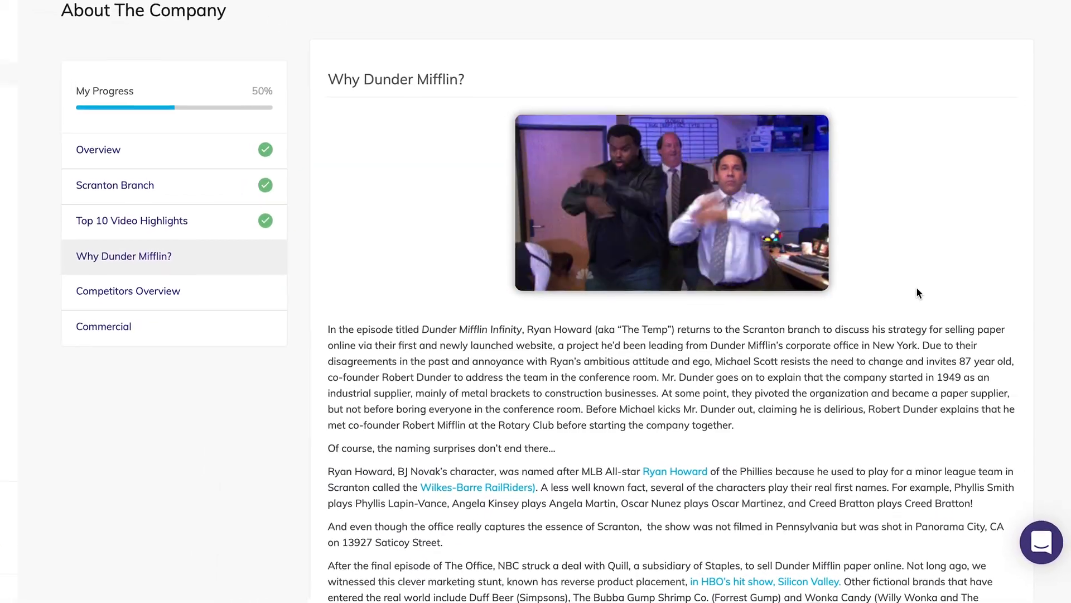
pyautogui.scroll(-3)
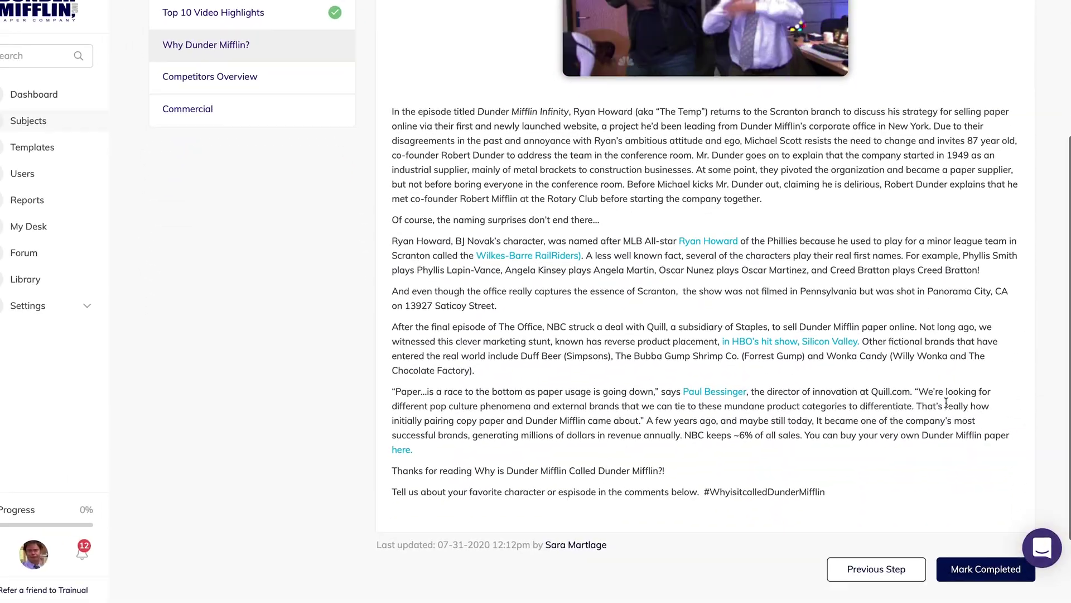
pyautogui.click(986, 568)
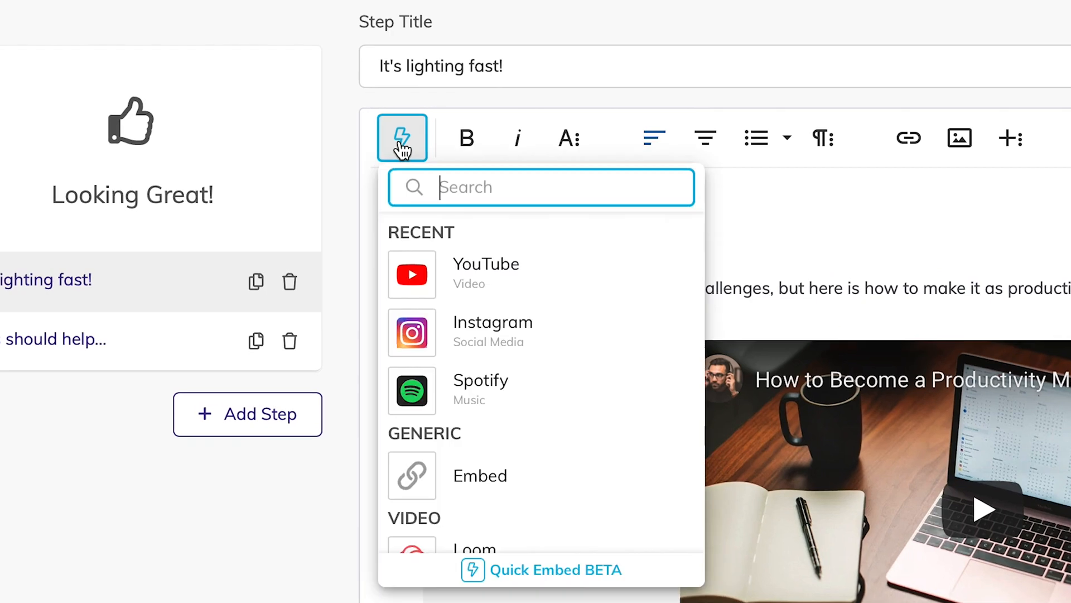
pyautogui.moveTo(519, 476)
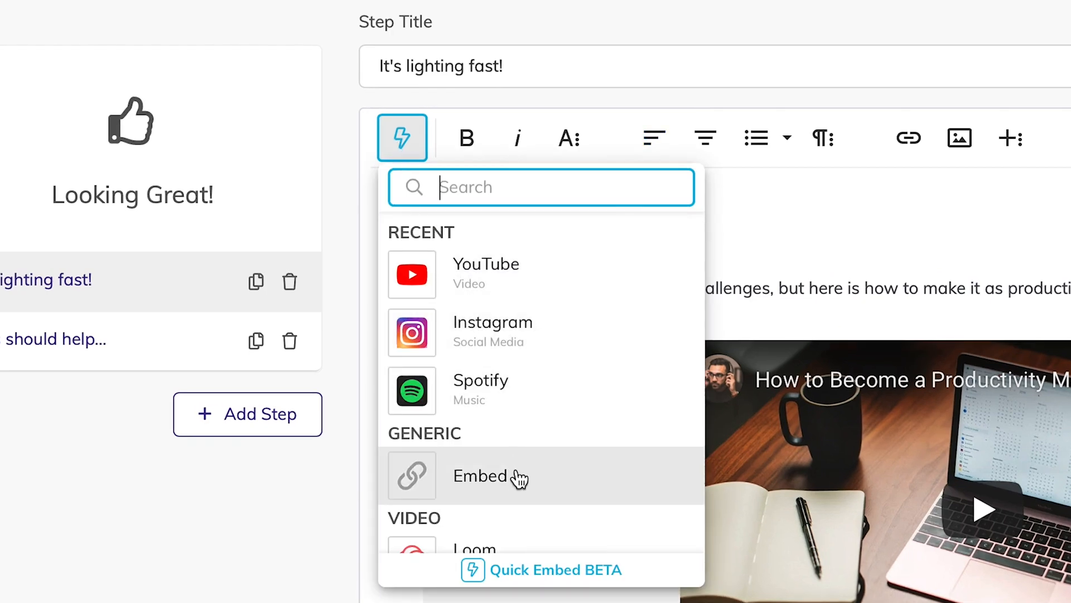
# Scroll the Quick Embed provider list down to Vimeo, Wistia, Google Maps and Yelp
pyautogui.scroll(-3)
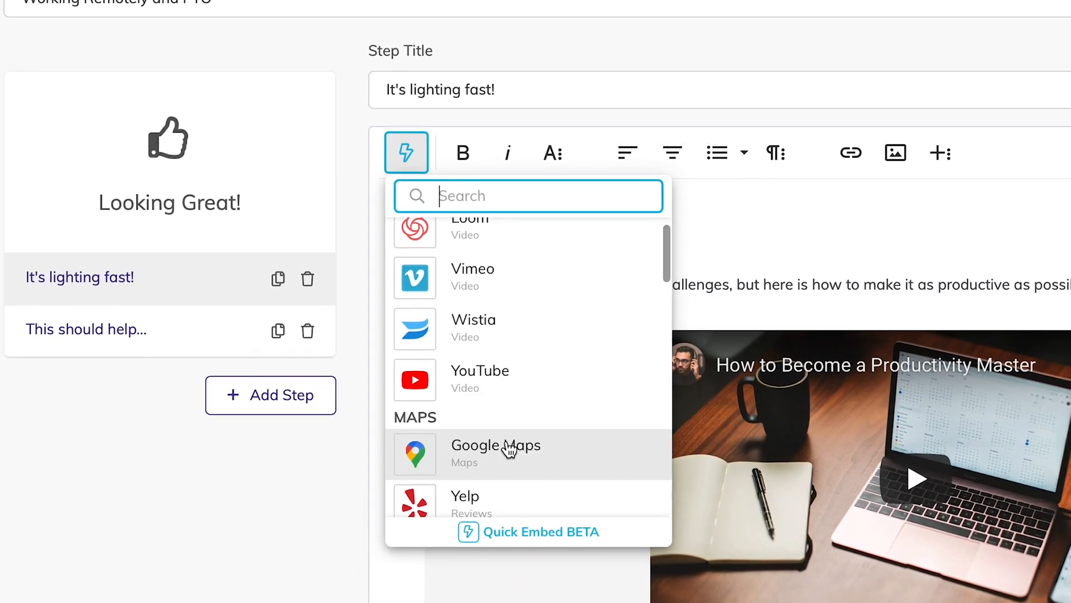